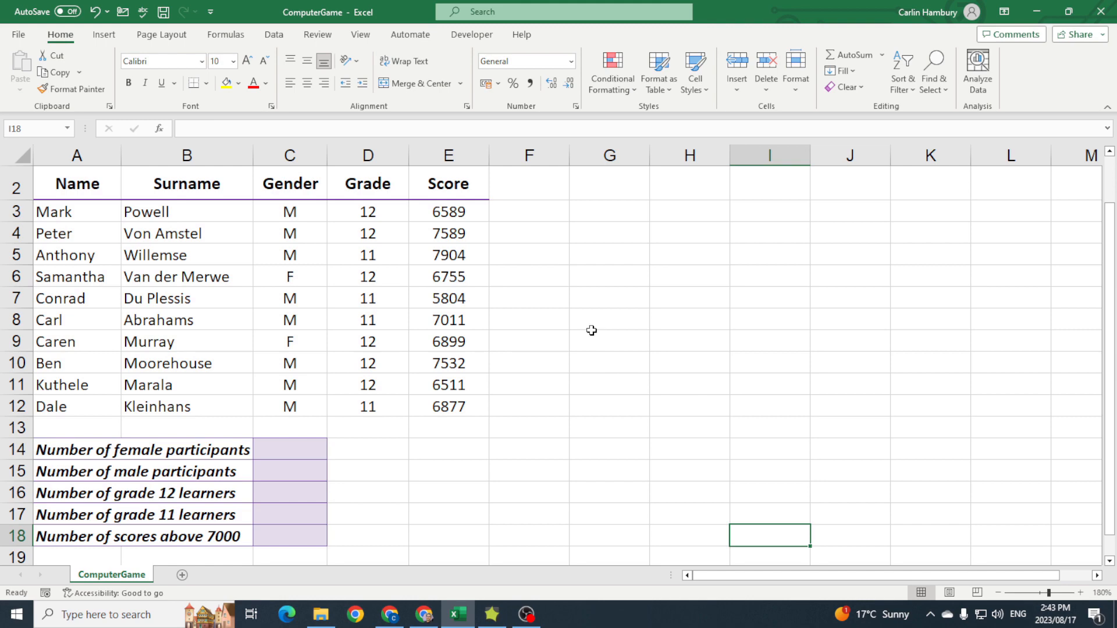
mouse_move(82, 210)
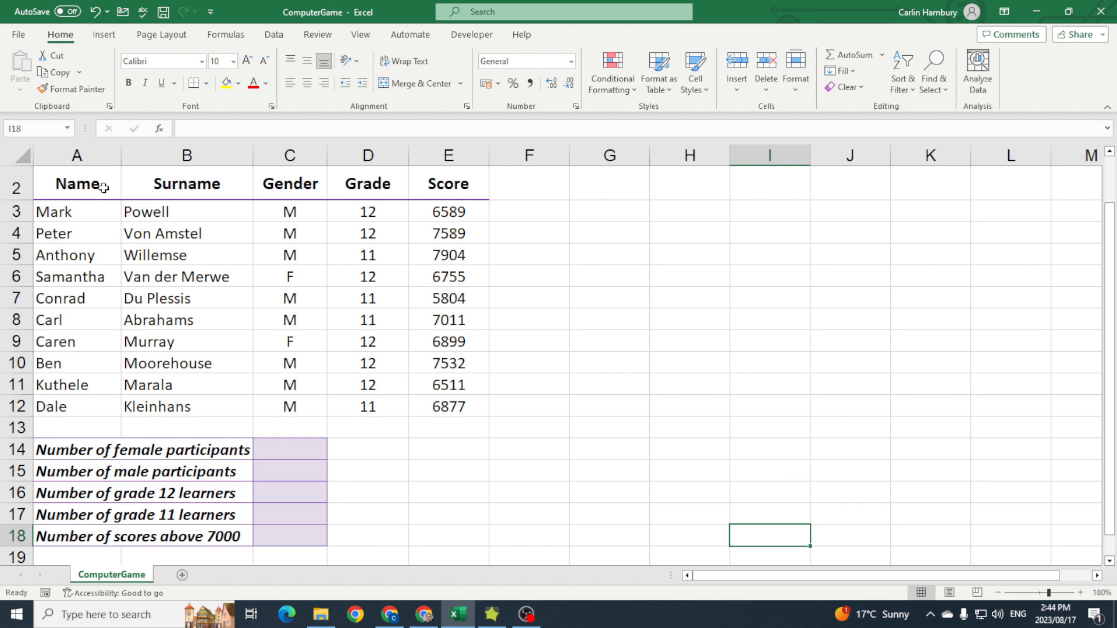
Step: Select the participant data range and show the Sort & Filter options
left_click_drag(77, 182, 447, 406)
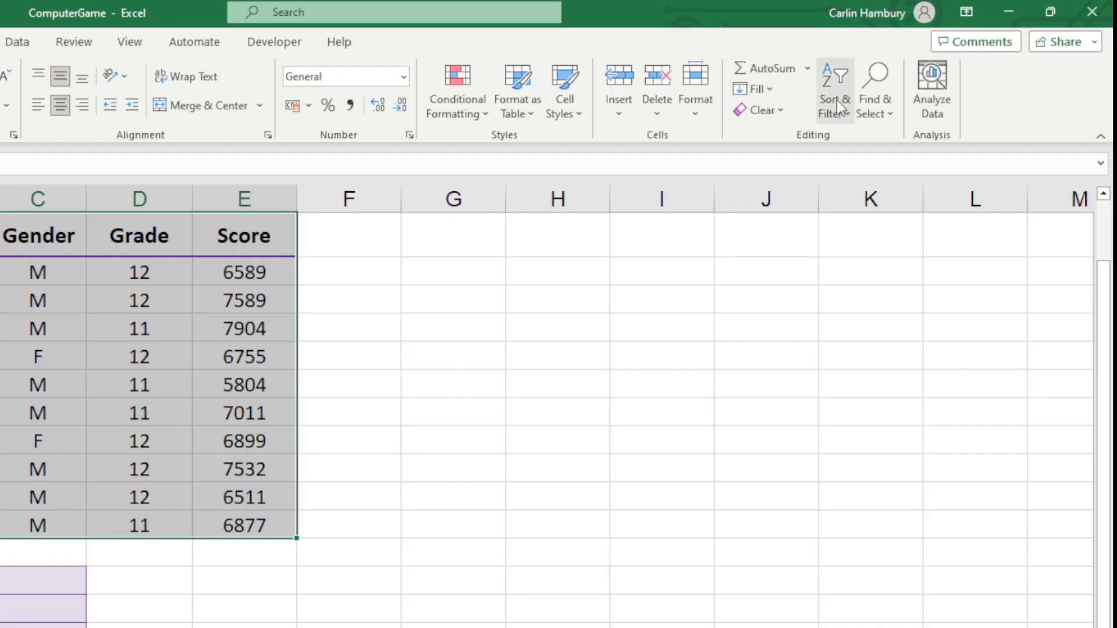
left_click(835, 87)
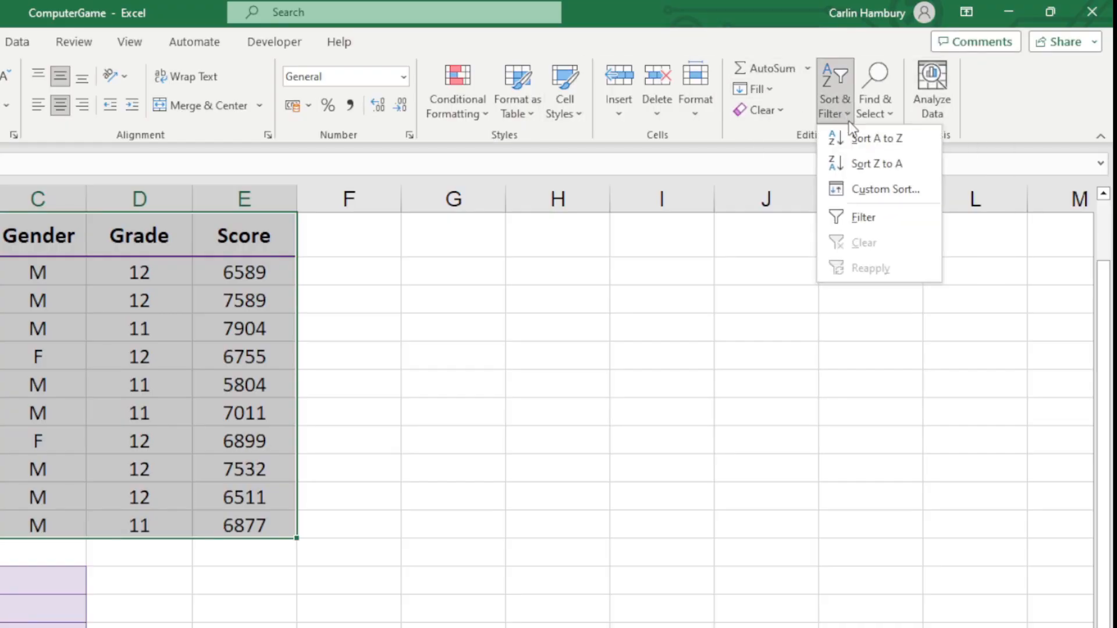
mouse_move(901, 195)
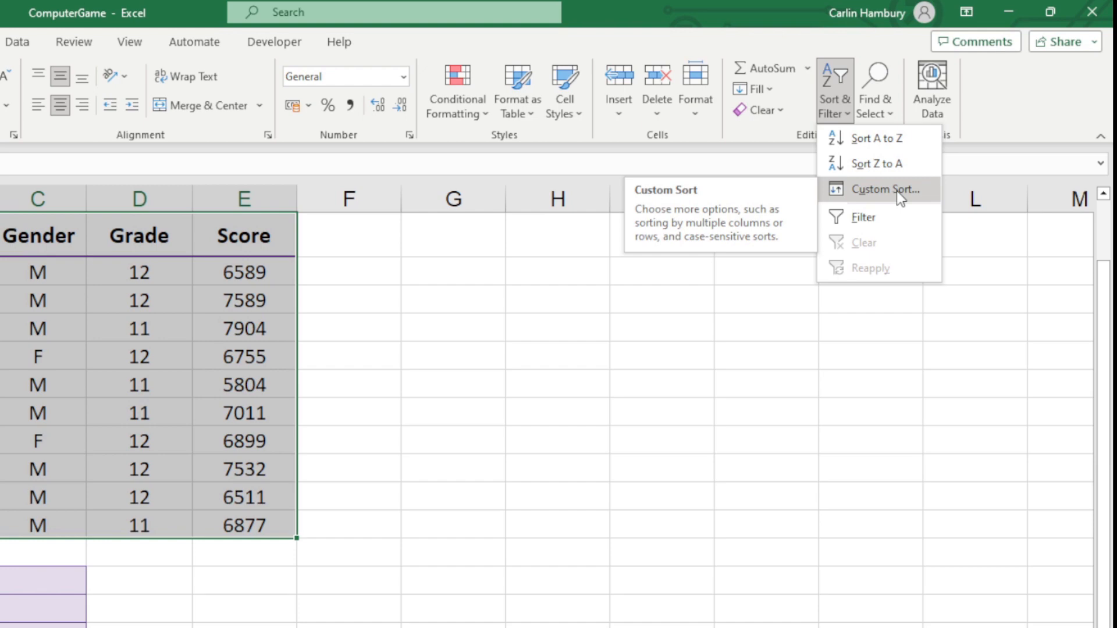
Step: Custom-sort the table by the Grade column, smallest to largest
left_click(885, 188)
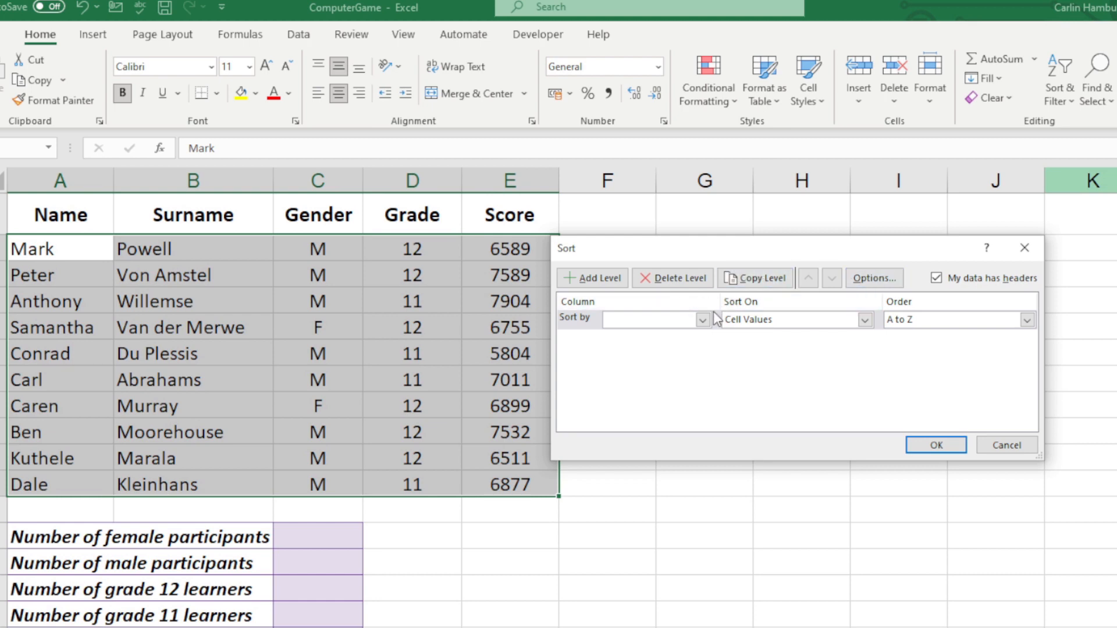
mouse_move(826, 342)
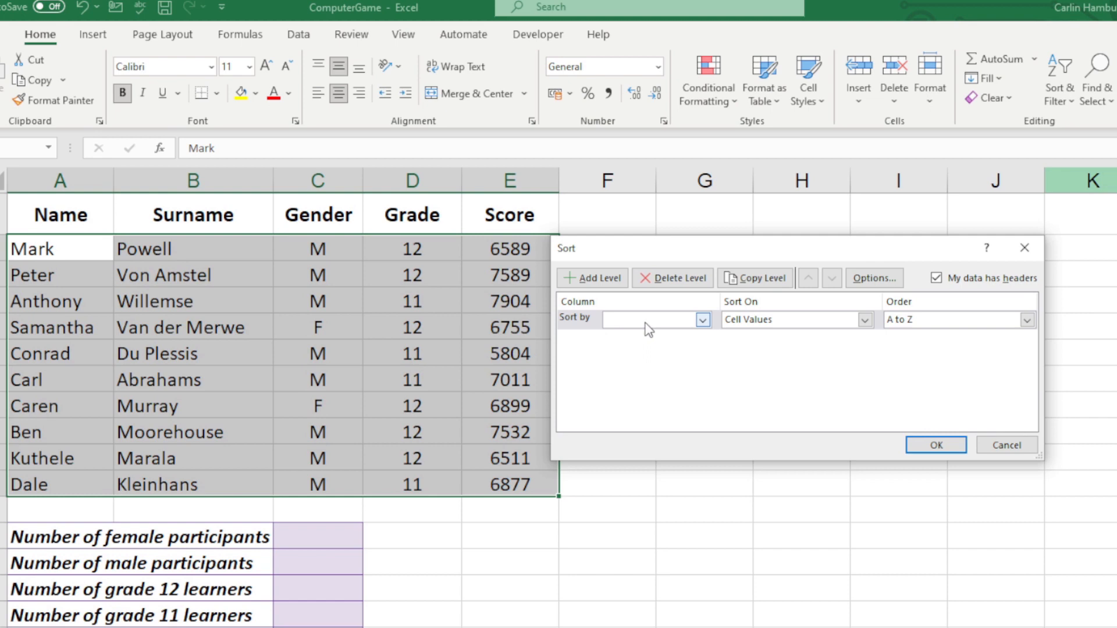
left_click(703, 320)
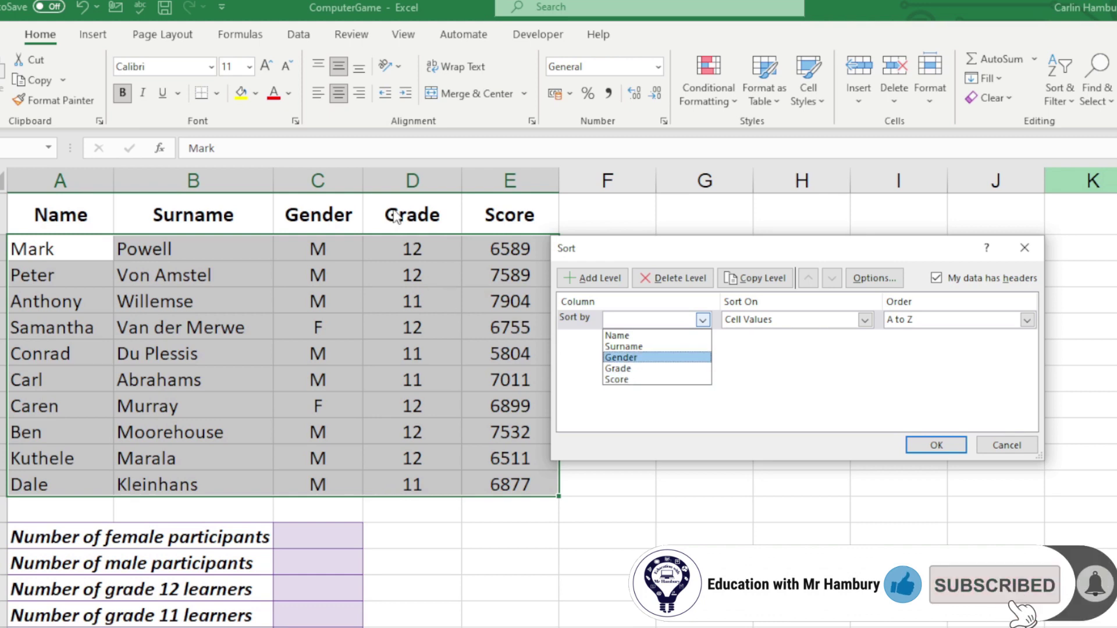
mouse_move(162, 223)
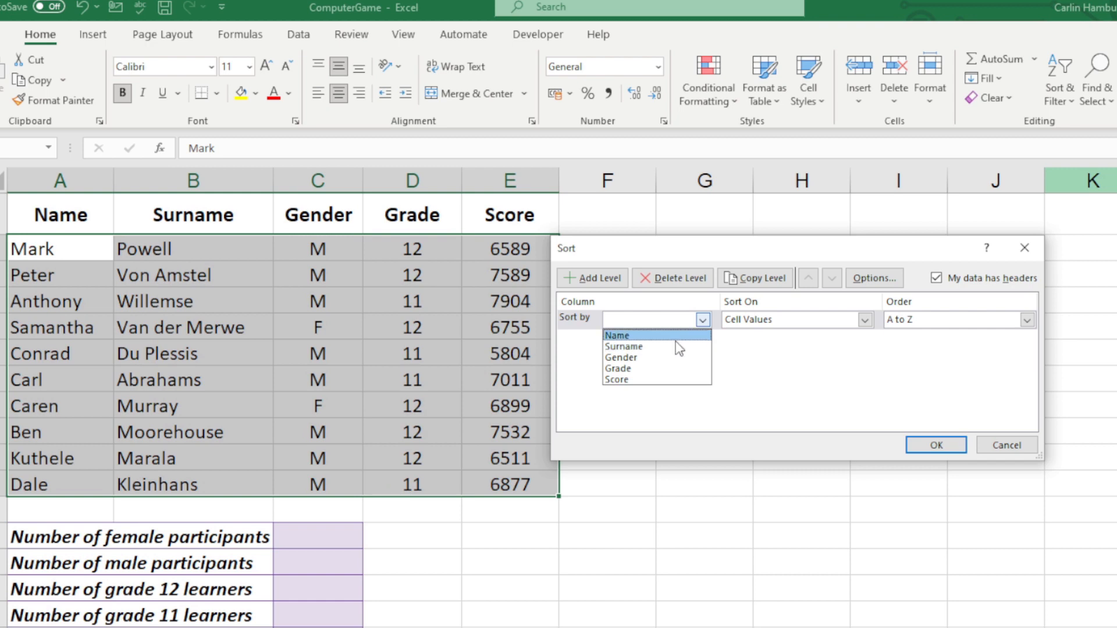
left_click(619, 368)
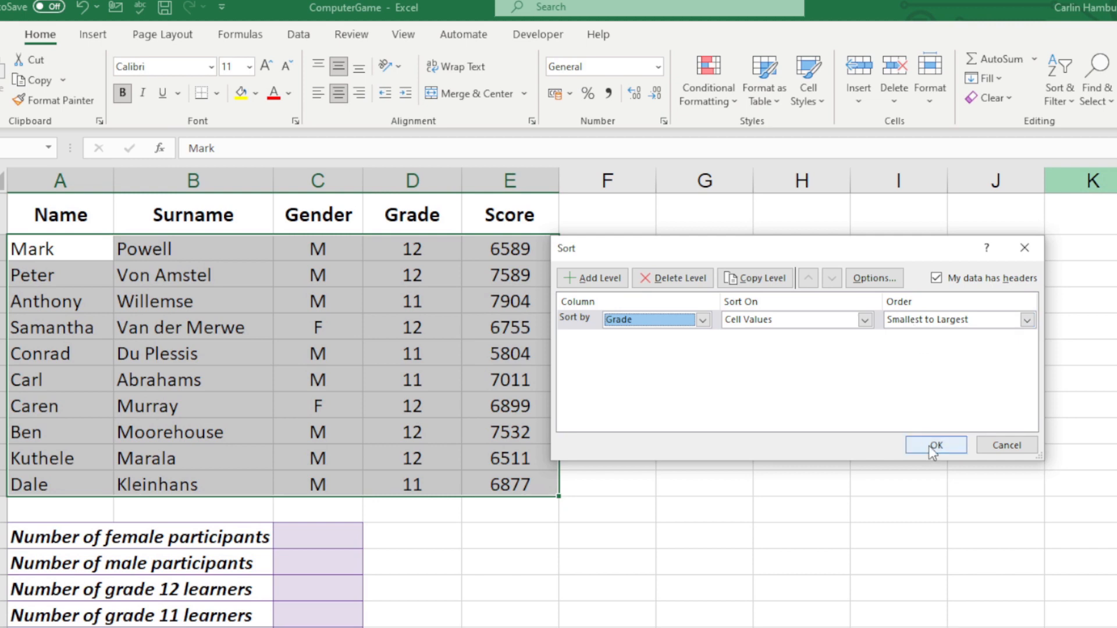
left_click(936, 444)
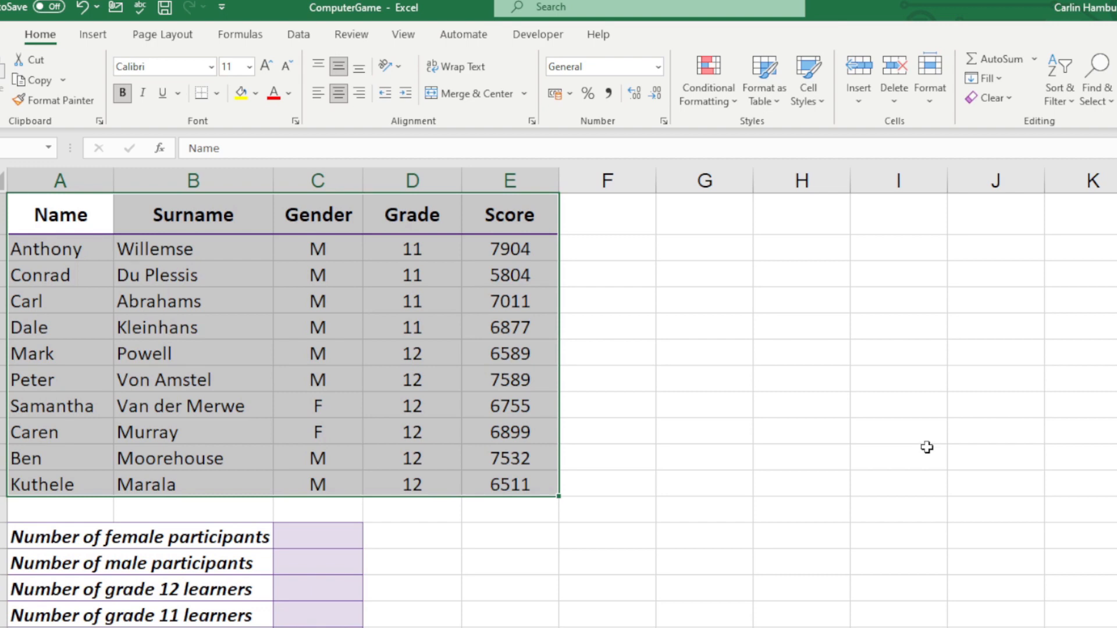
mouse_move(1064, 84)
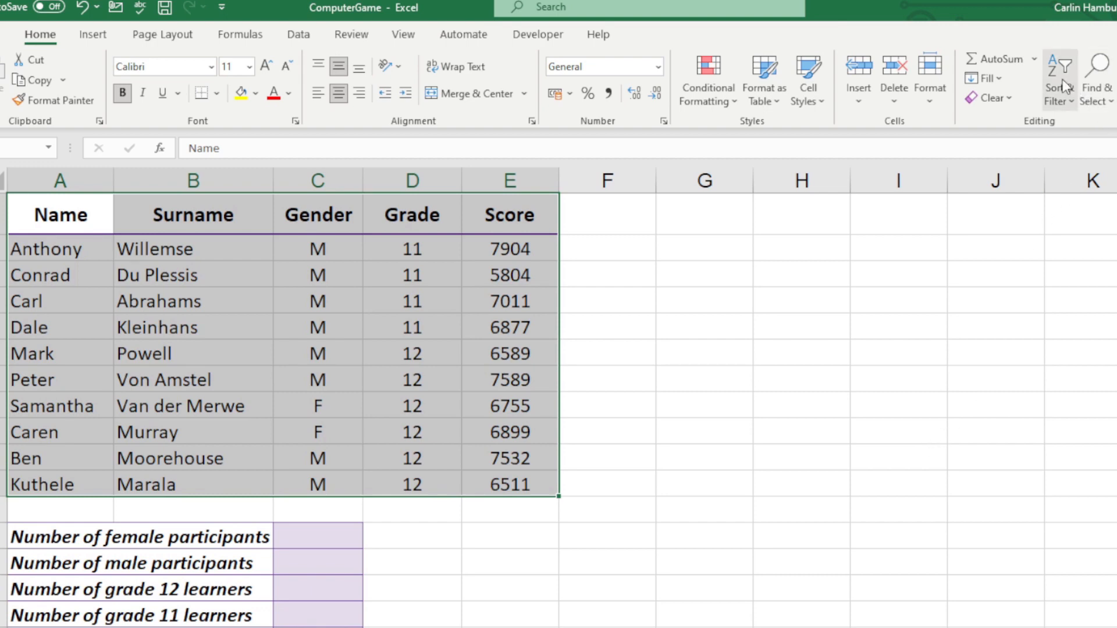
Step: Return to the Custom Sort settings for the sorted table
left_click(1054, 70)
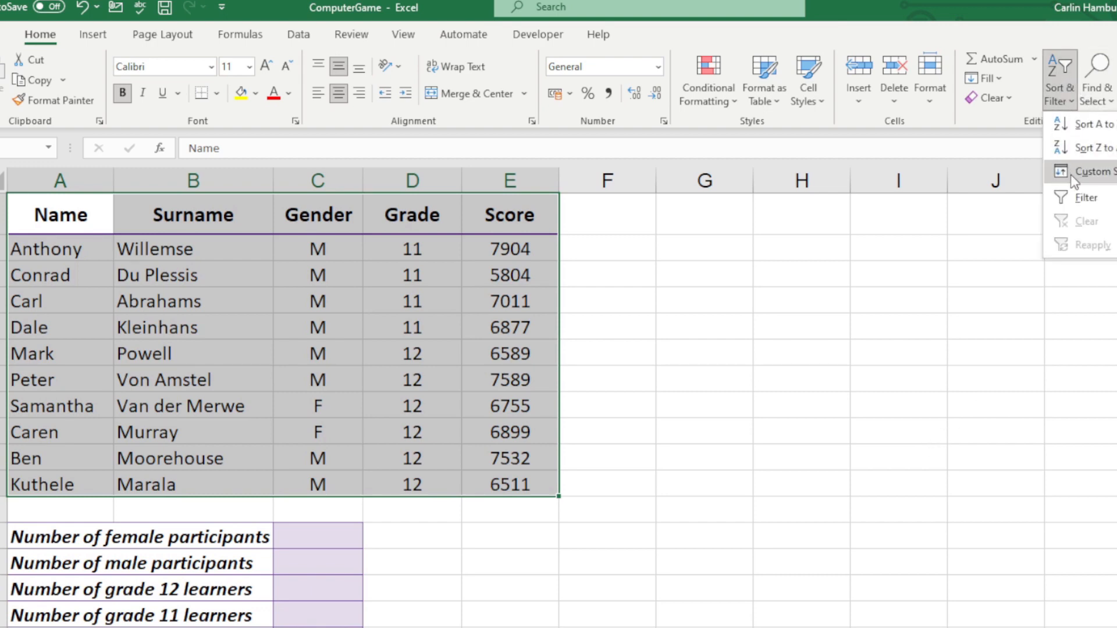
left_click(1089, 170)
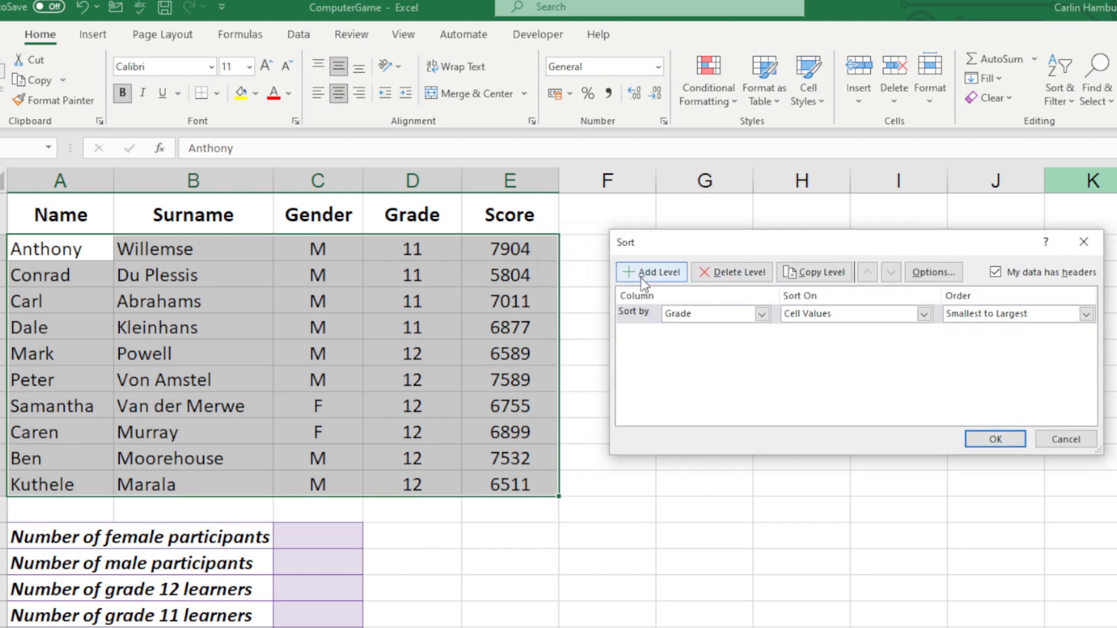
Step: Add a second level sorting by Score largest to smallest and apply it
left_click(651, 272)
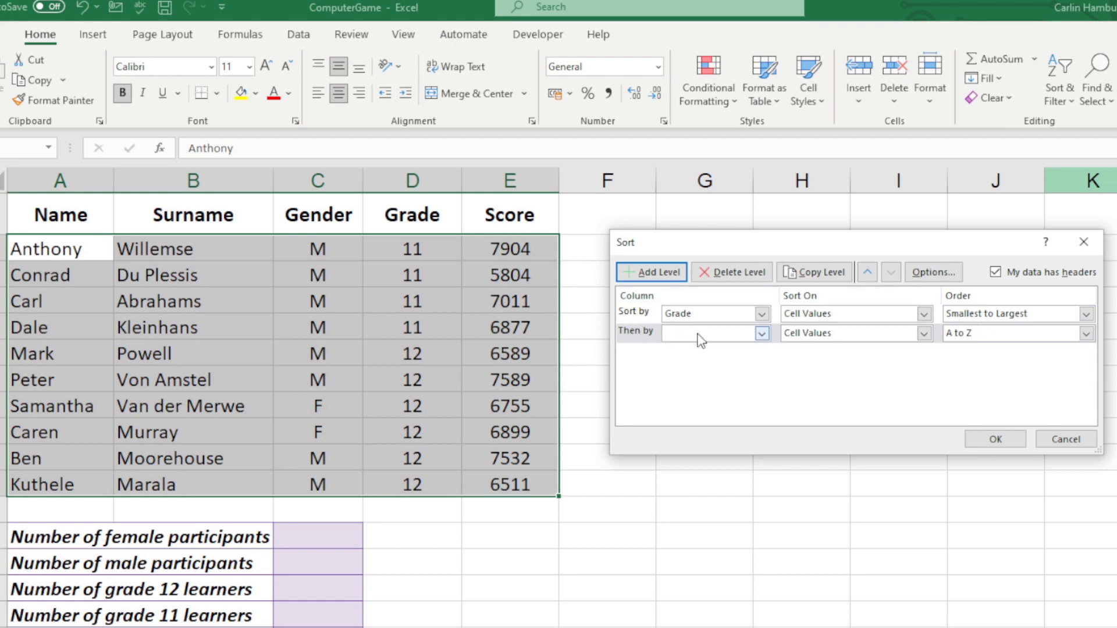
left_click(761, 333)
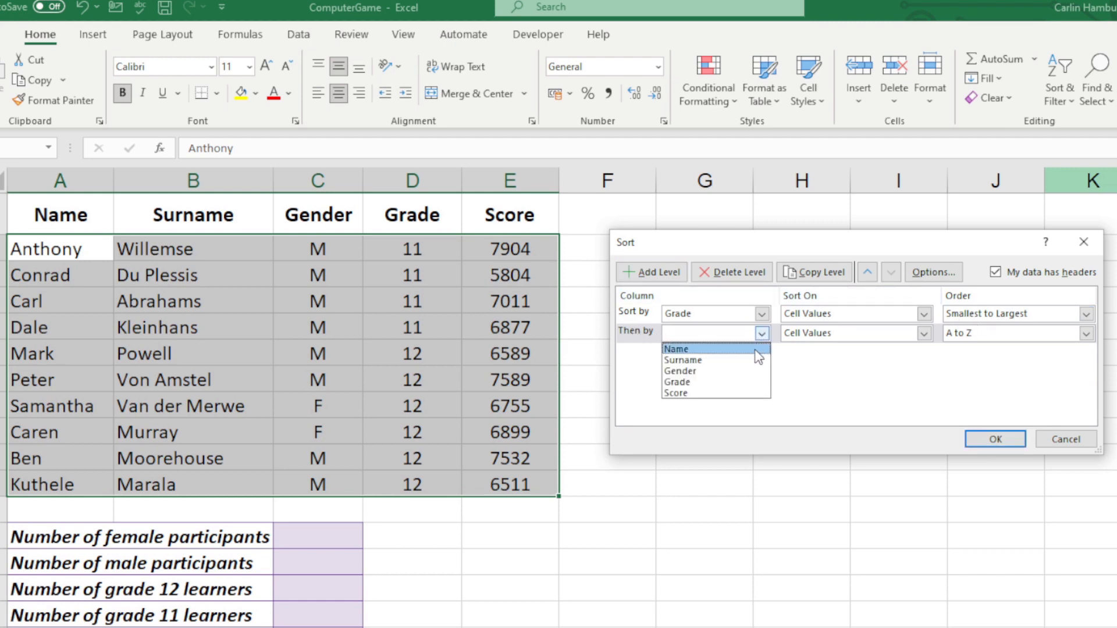
left_click(675, 393)
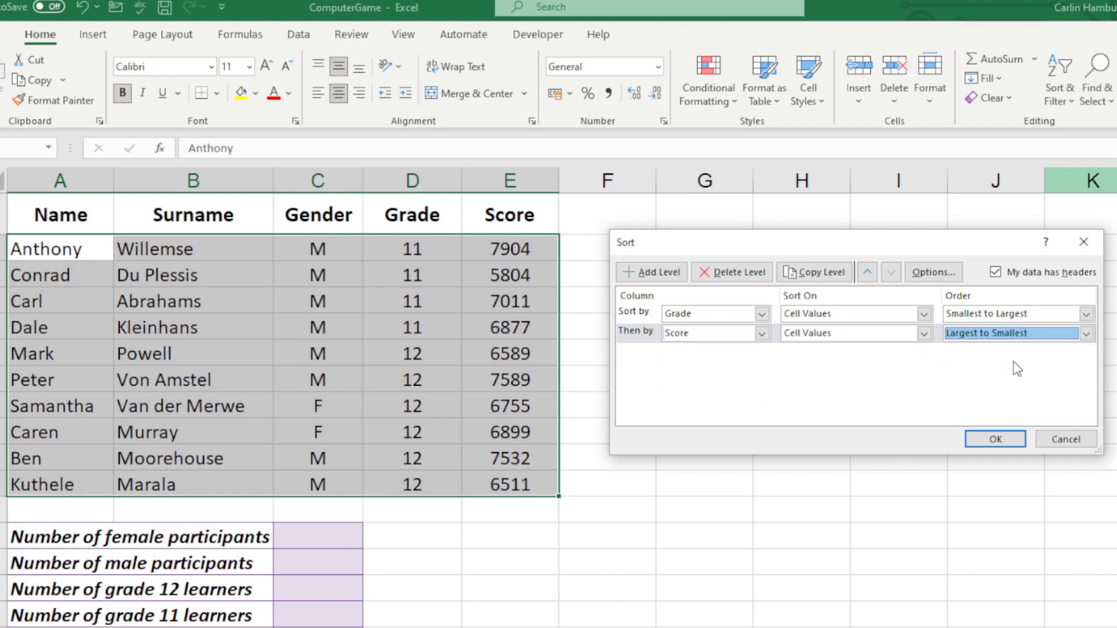
left_click(994, 439)
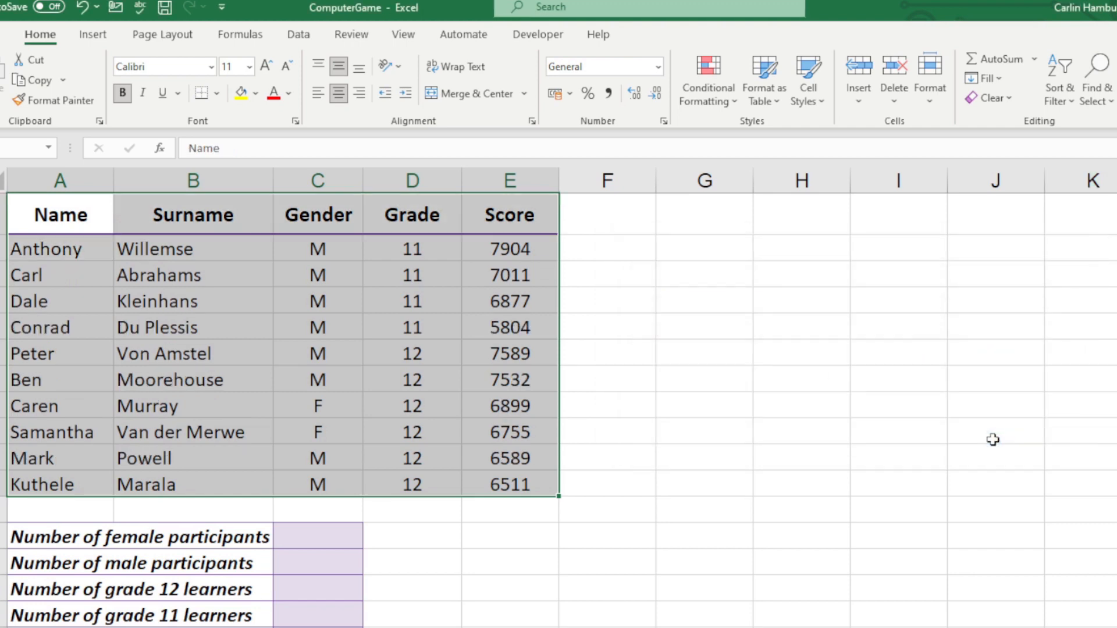
mouse_move(286, 293)
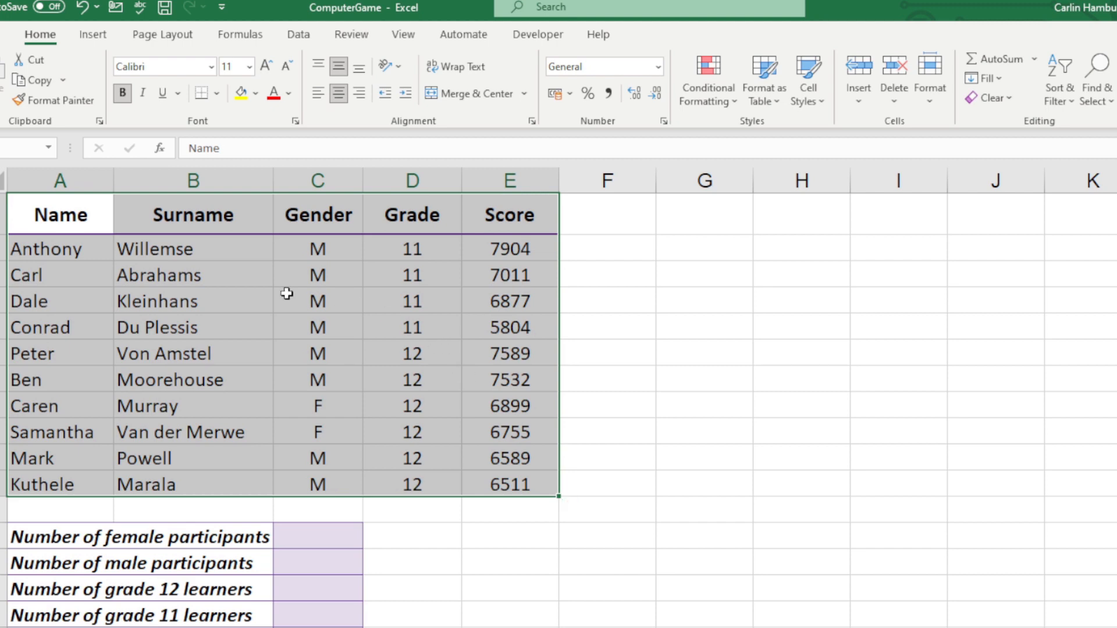
mouse_move(368, 289)
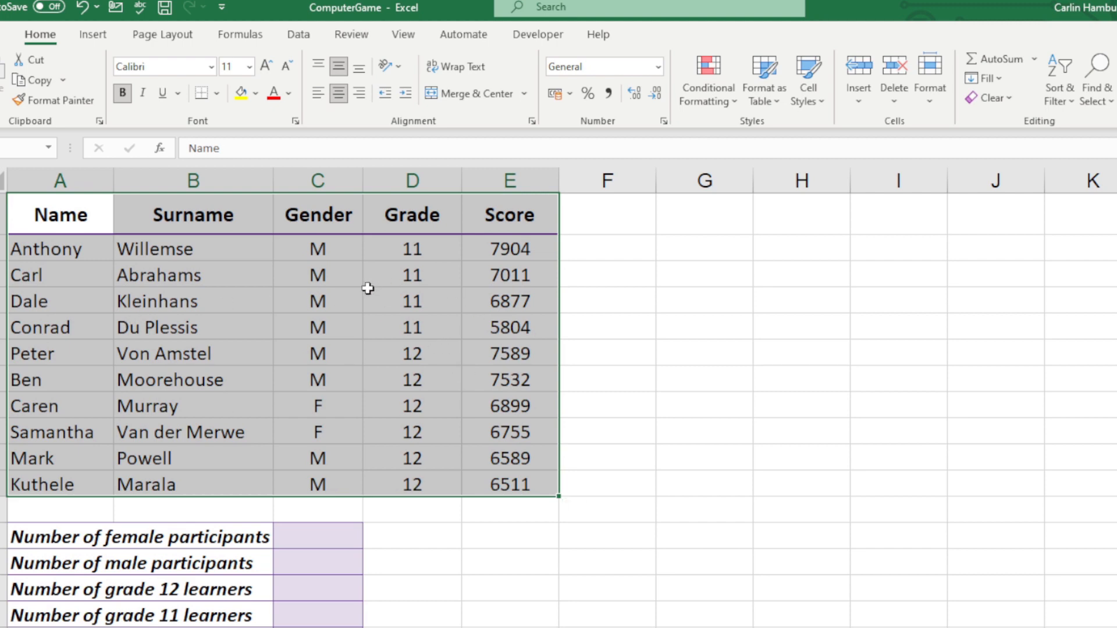
mouse_move(995, 207)
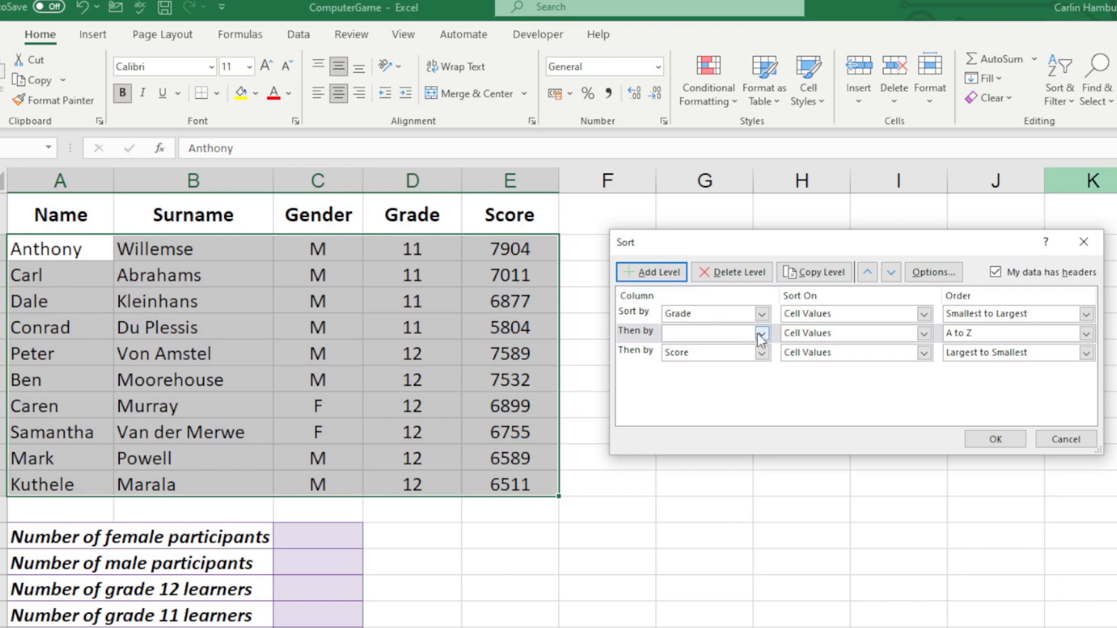
Step: Set the new level to Surname, then delete the Score and Surname levels leaving only Grade
left_click(761, 333)
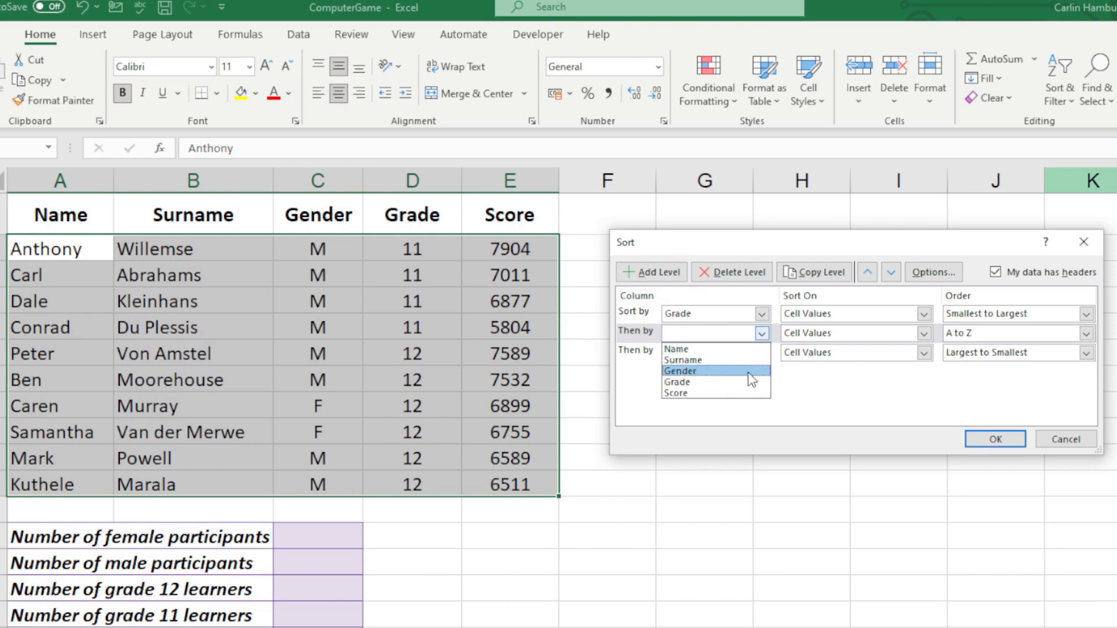
left_click(682, 360)
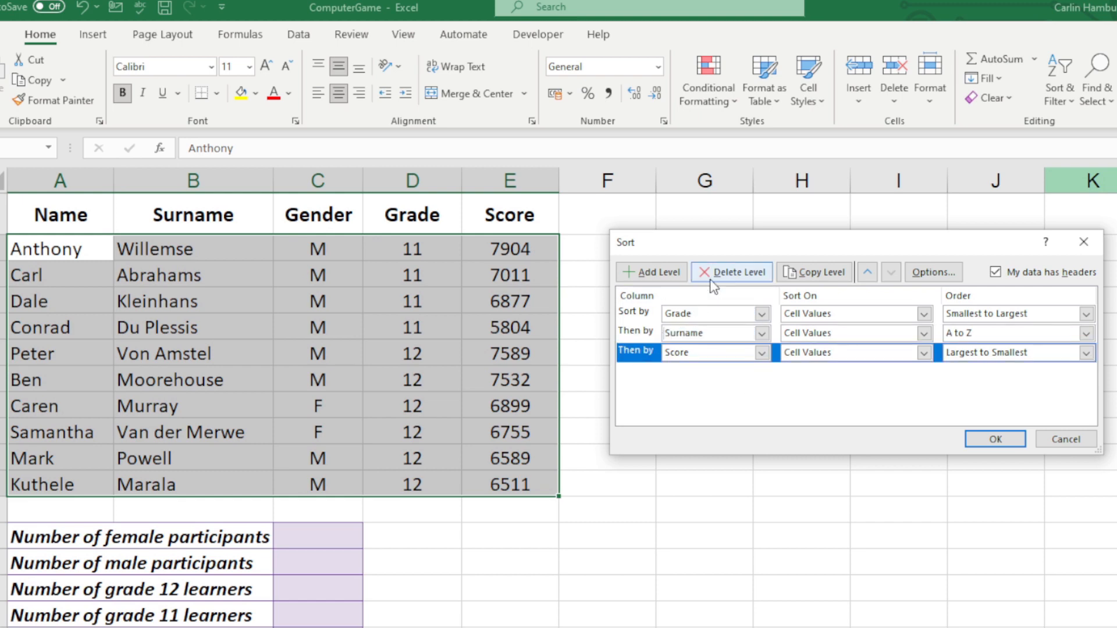
left_click(731, 273)
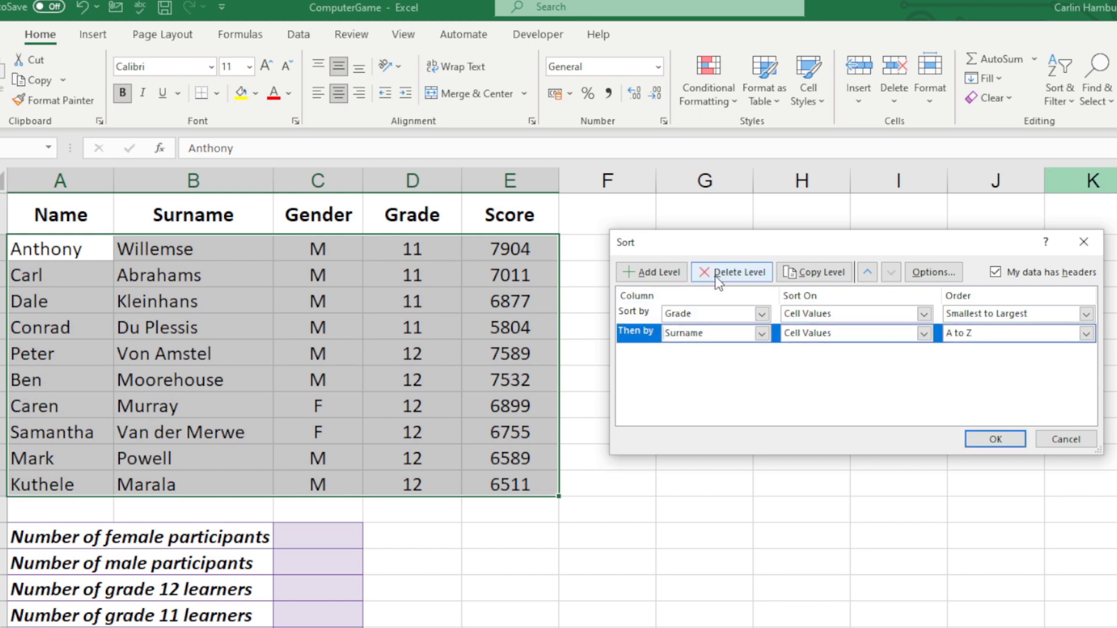
left_click(731, 272)
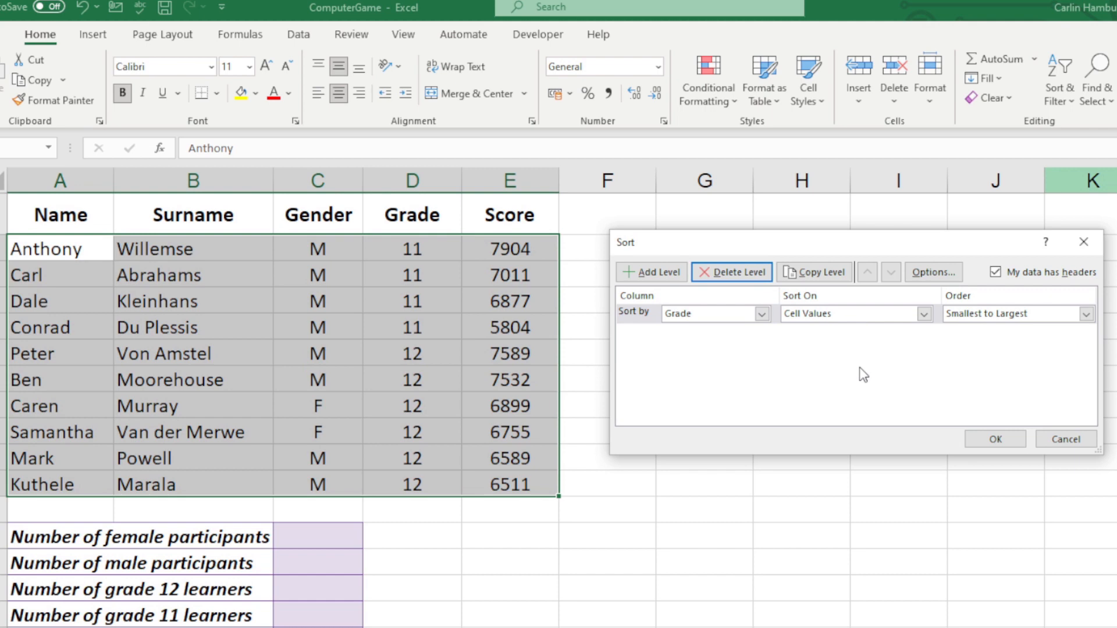